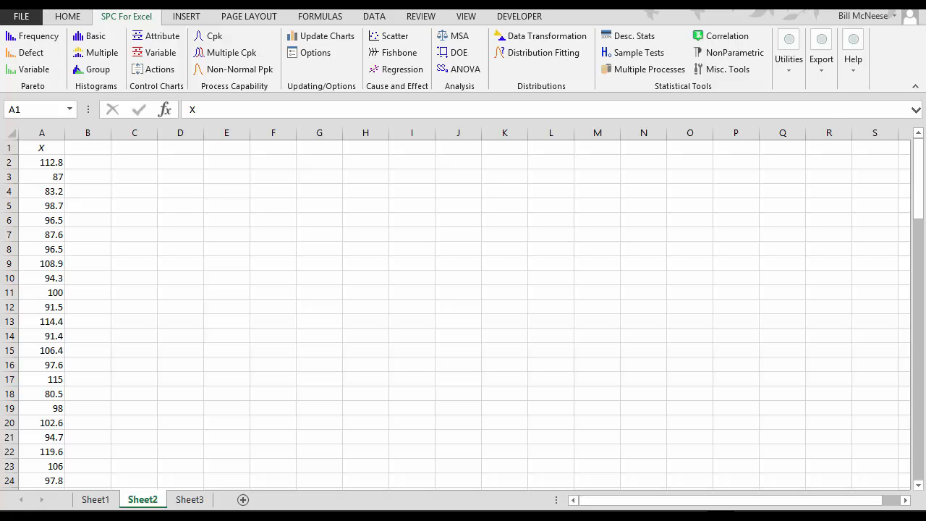
mouse_move(199, 260)
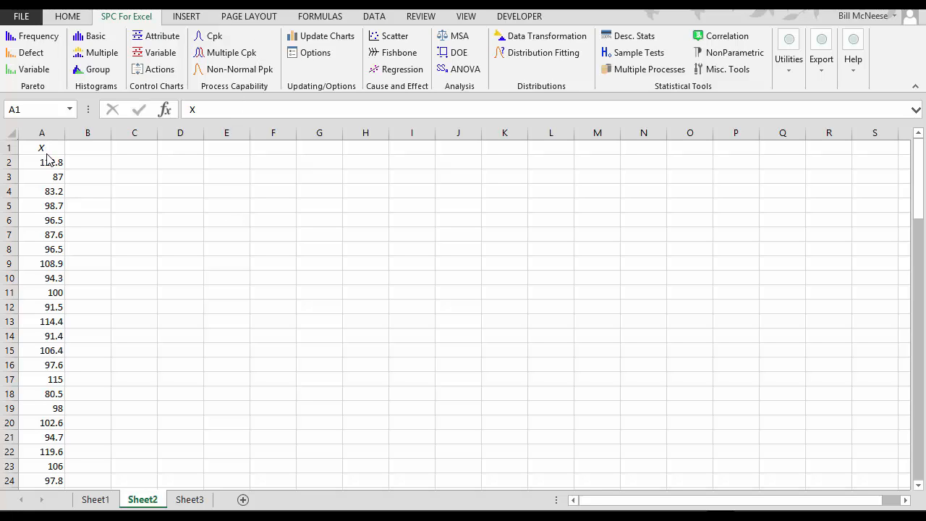
Step: Set up the capability analysis on the X data with name Cpk, LSL 70, Nominal 100, USL 130
click(41, 148)
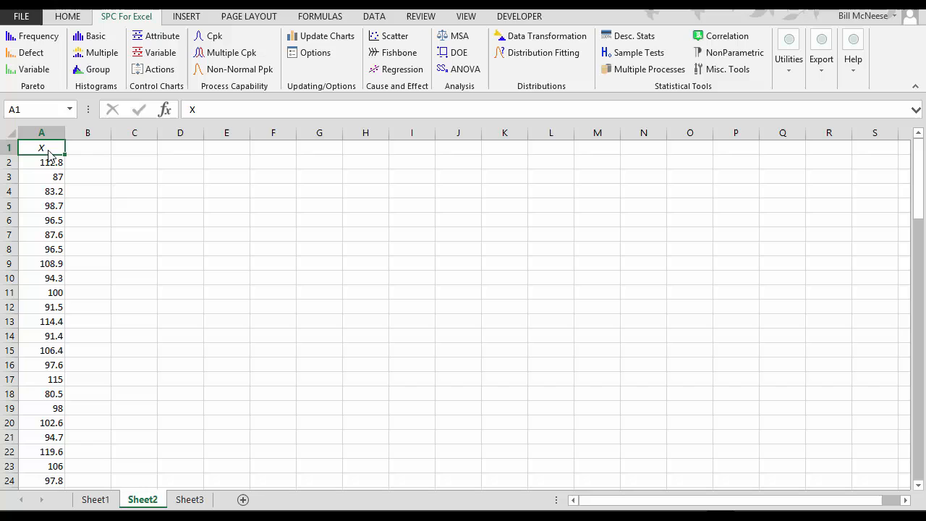
mouse_move(214, 36)
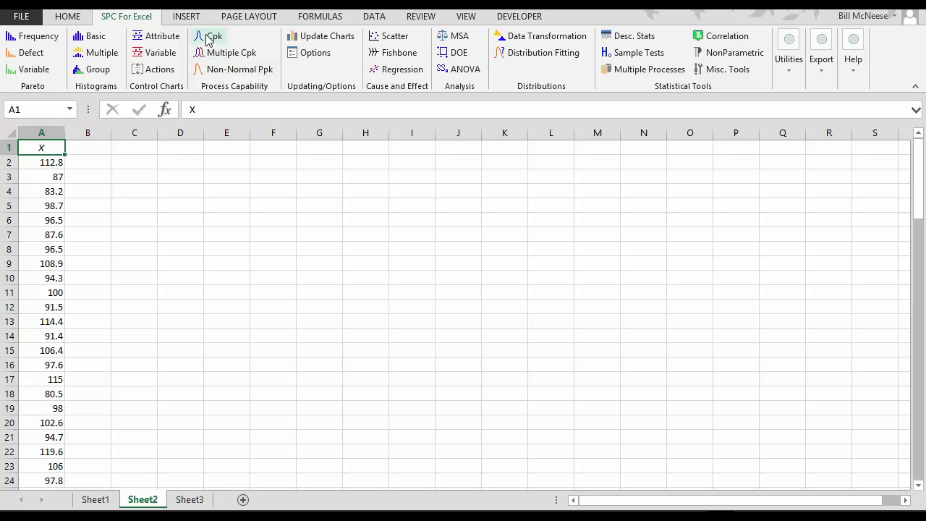
click(214, 35)
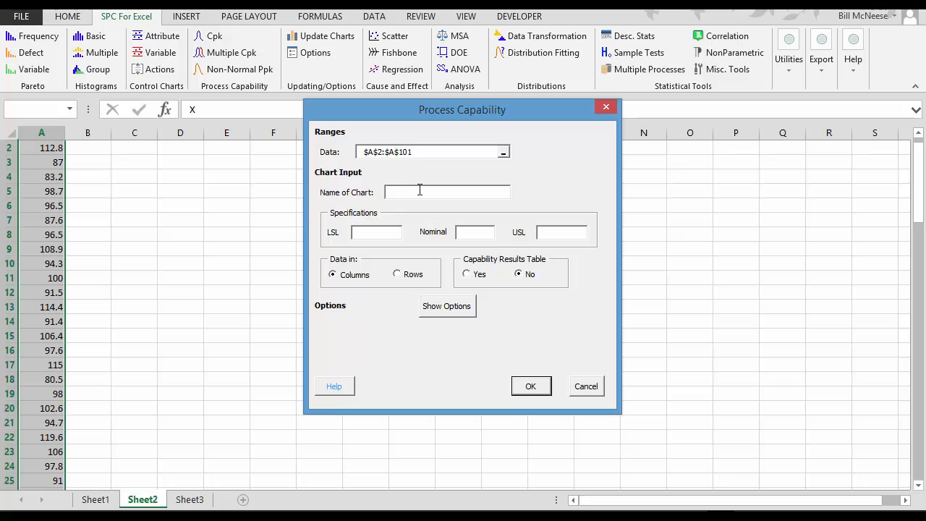
text(Cpk)
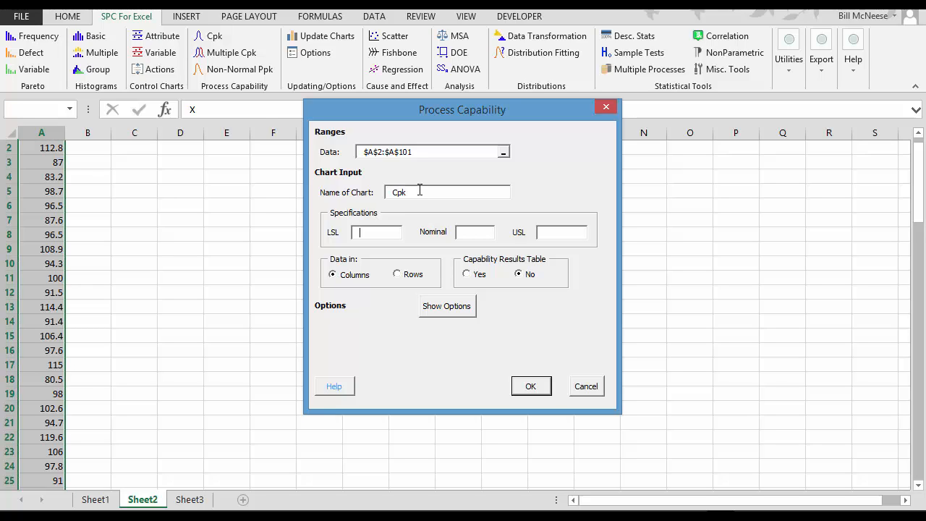
text(70)
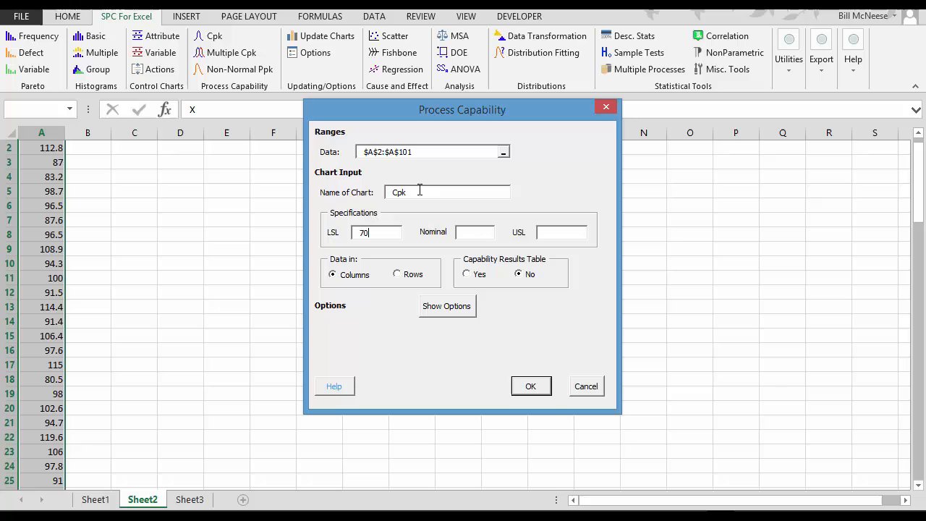
text(100)
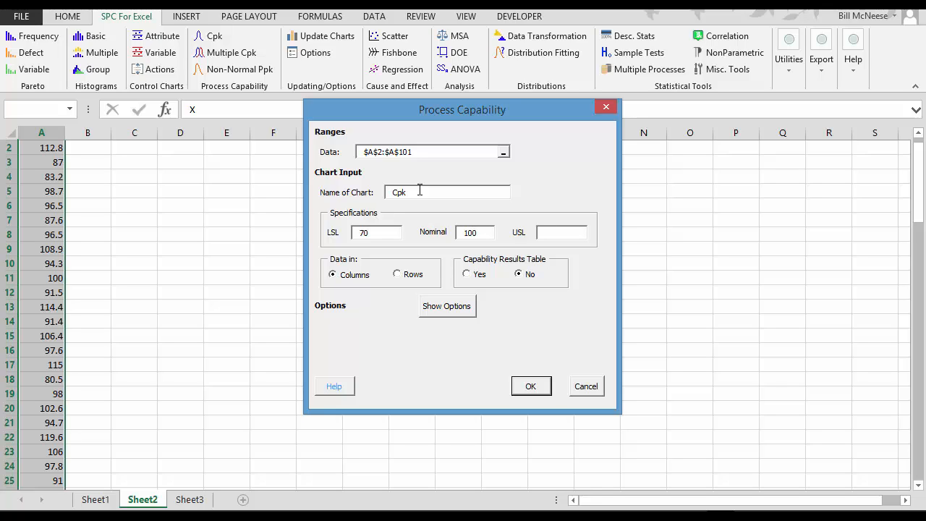
text(130)
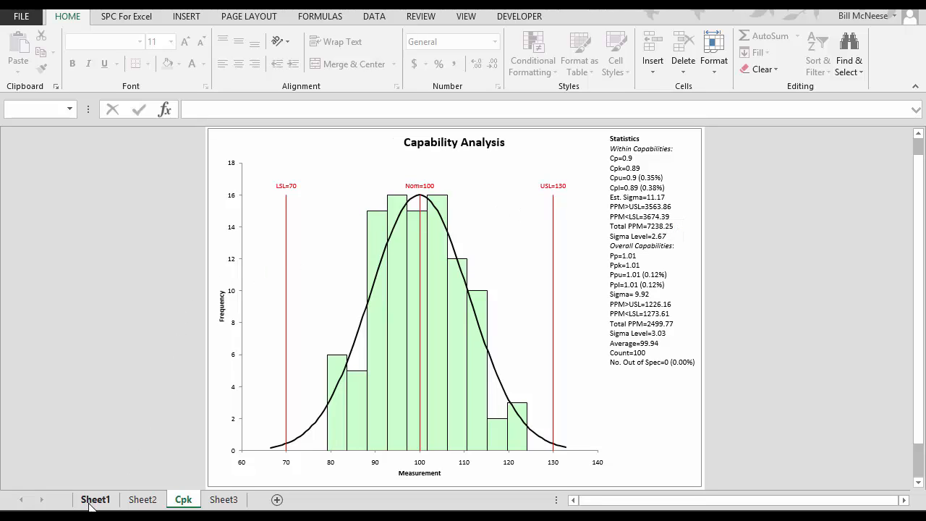
Step: Create an individuals X-mR chart of Sheet1's X values, named X
click(95, 499)
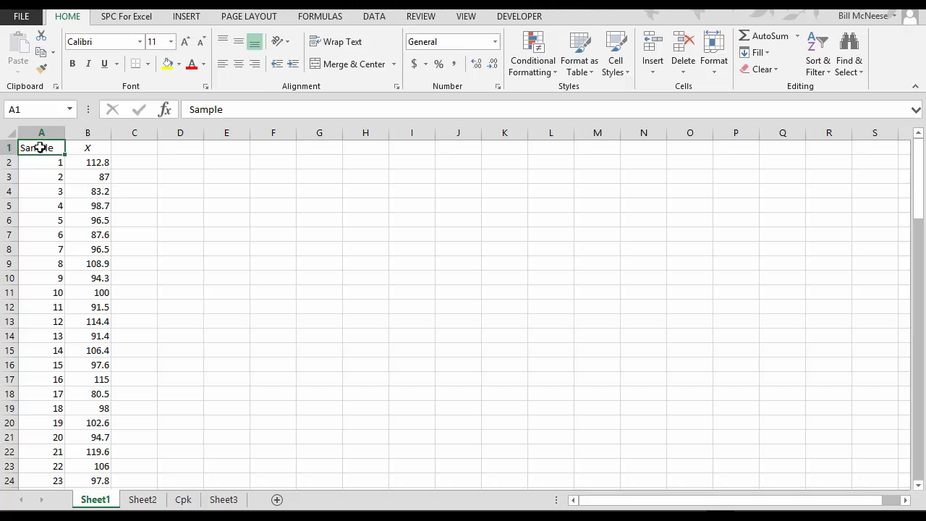
click(126, 16)
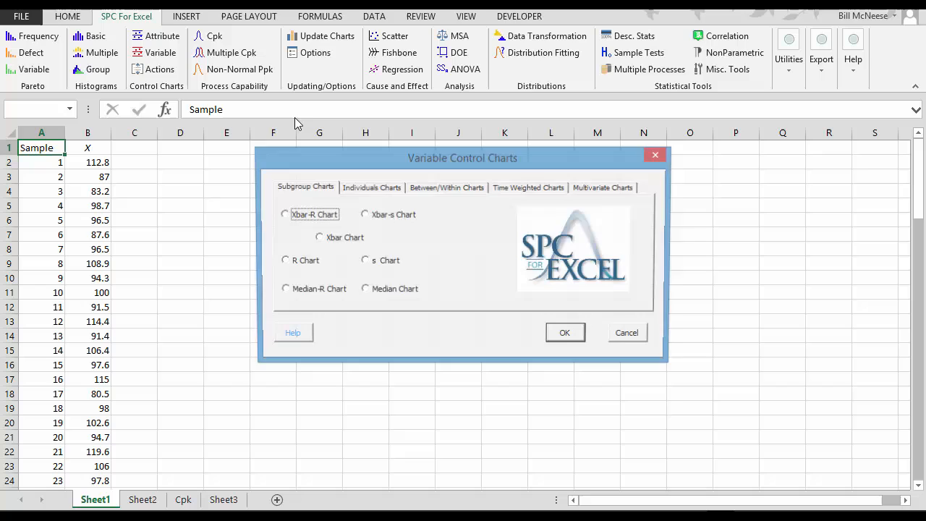
click(371, 187)
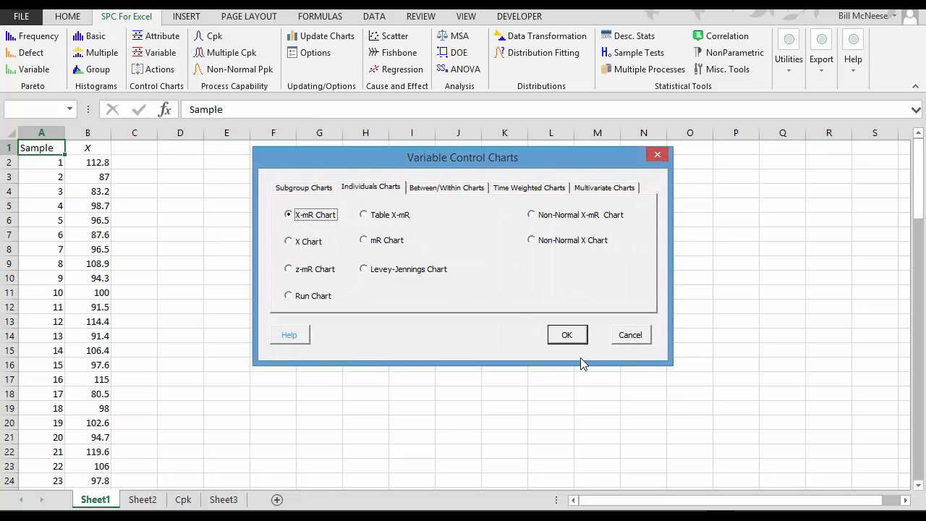
click(567, 335)
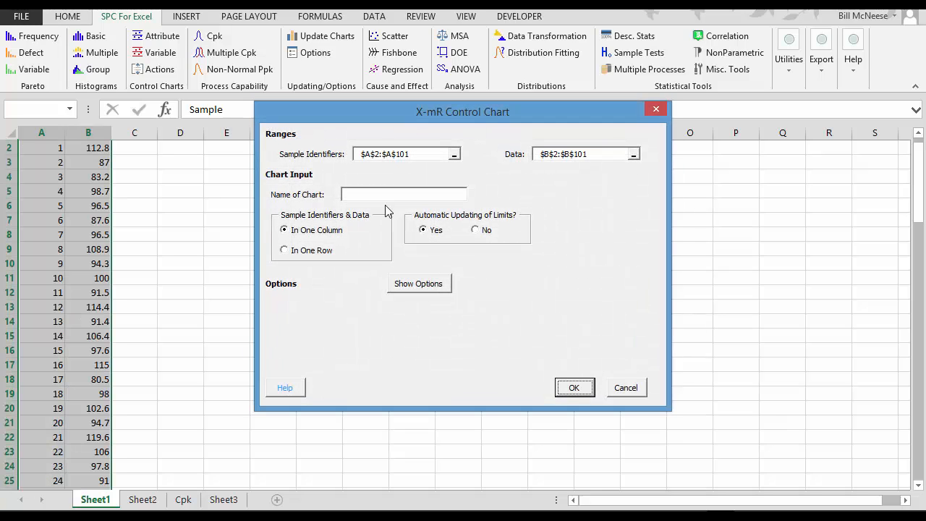
text(X)
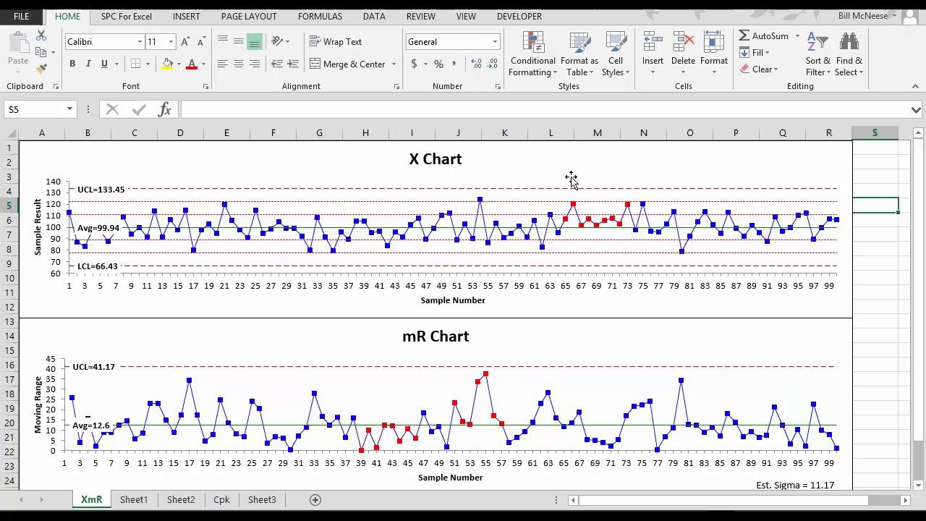
mouse_move(328, 212)
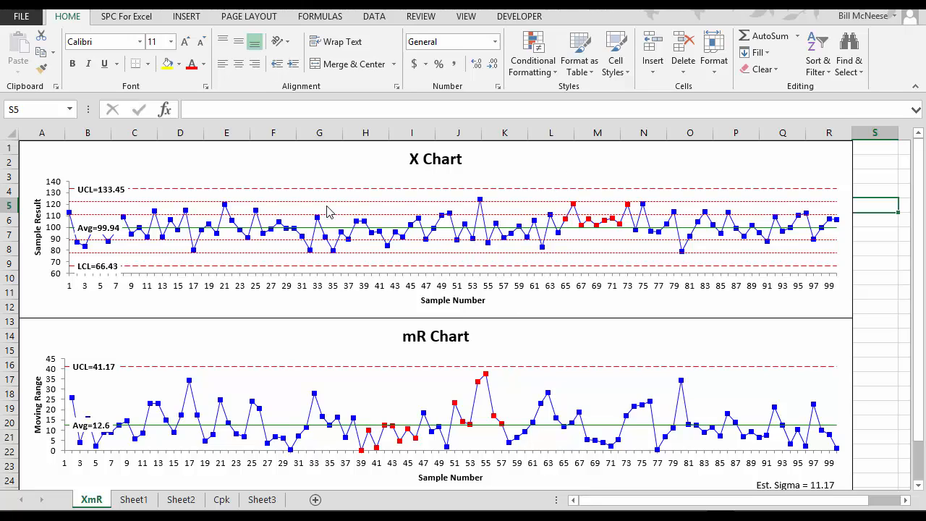
mouse_move(267, 406)
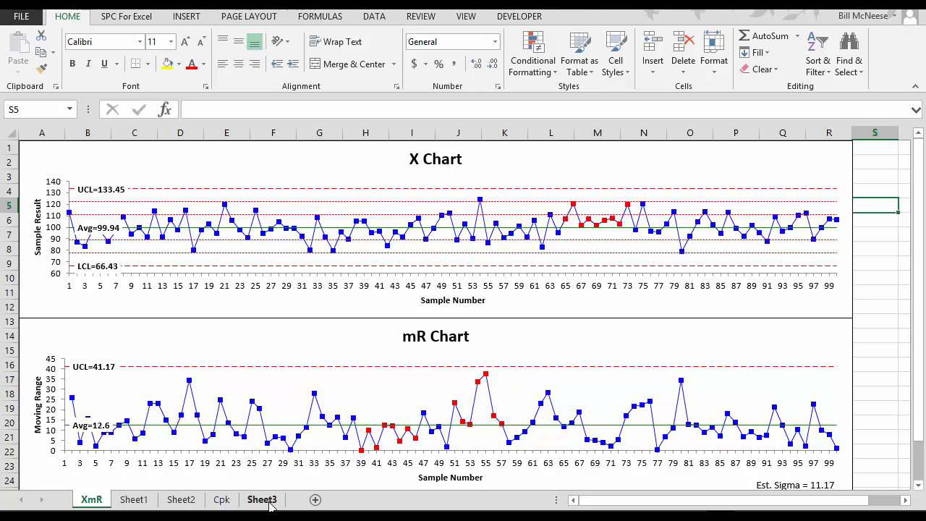
Step: Build a Pareto chart of Sheet3's defect list named Defect with a cumulative line
click(262, 499)
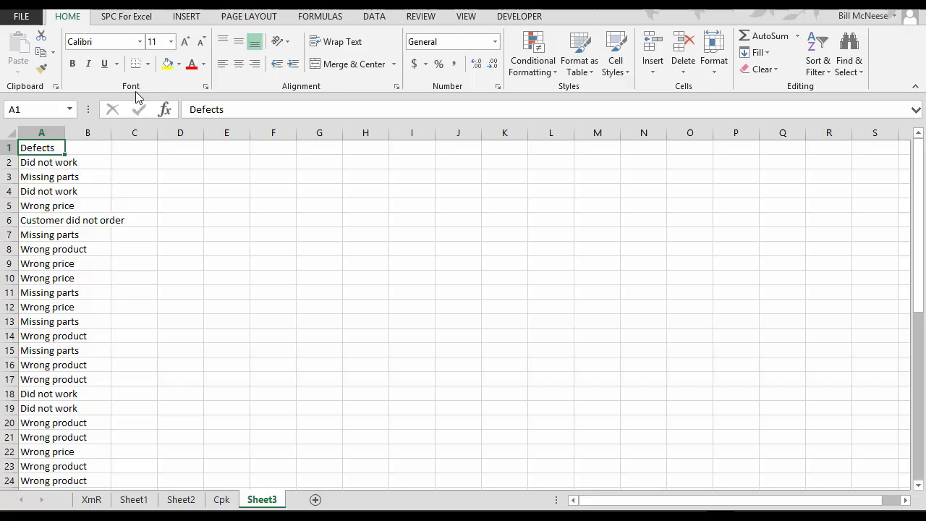
click(126, 16)
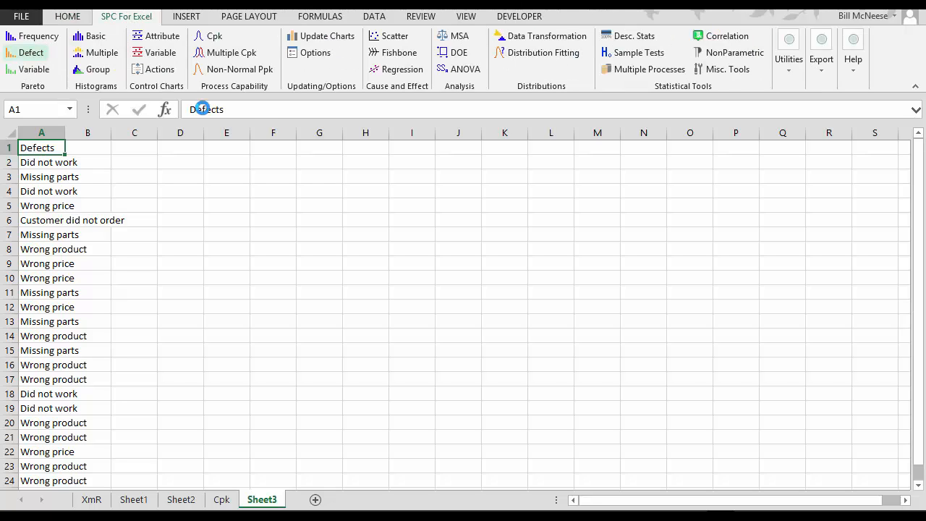
click(30, 52)
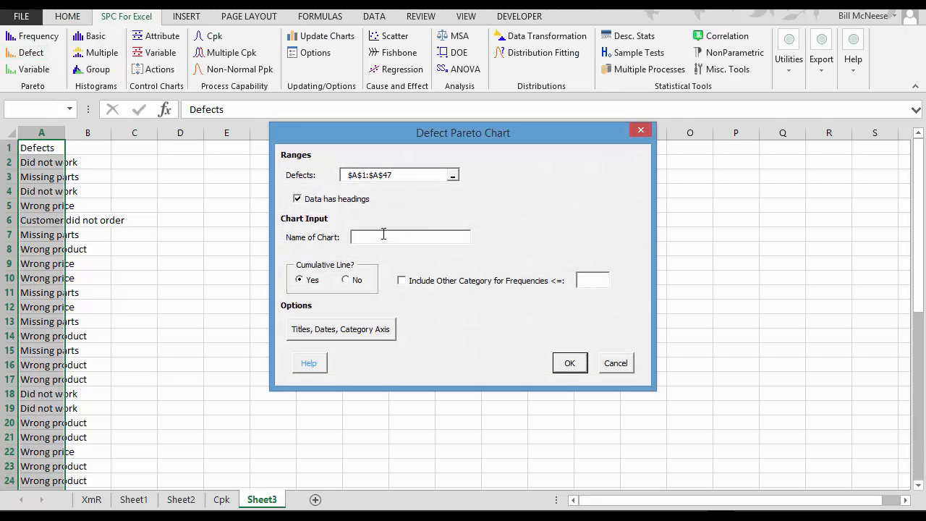
text(Defect)
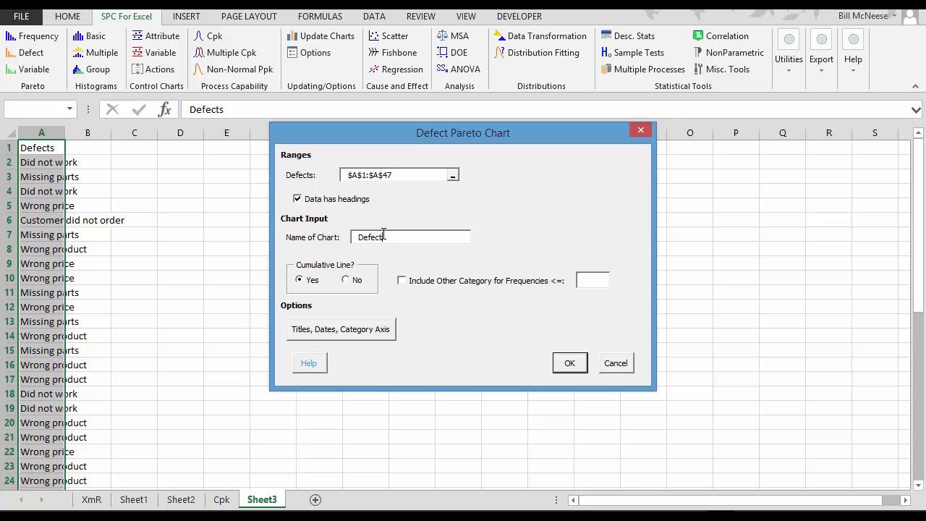
click(570, 362)
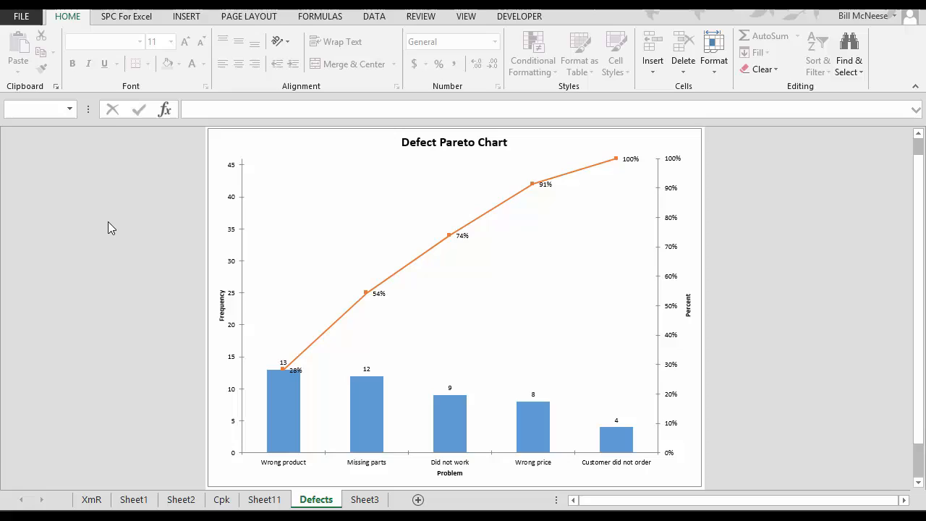
Step: Return to the Cpk sheet and show the SPC For Excel charting commands
click(222, 500)
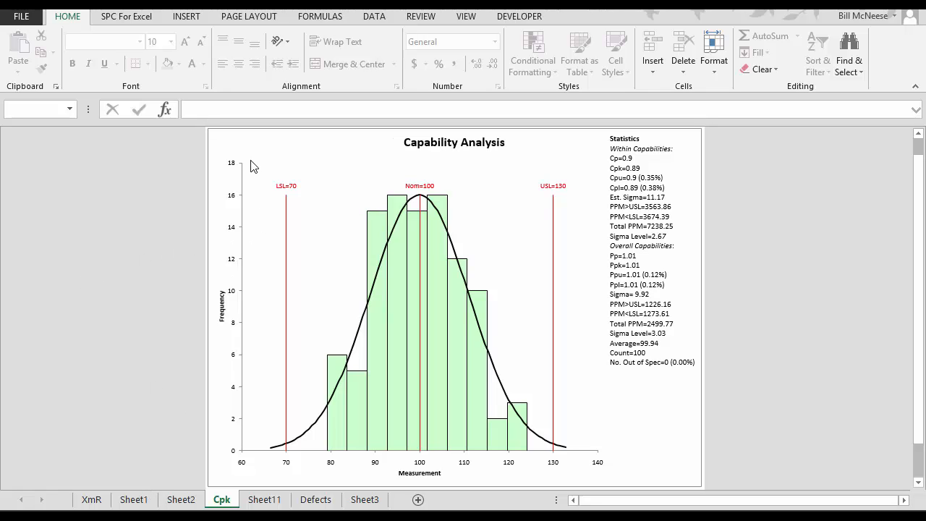
click(126, 16)
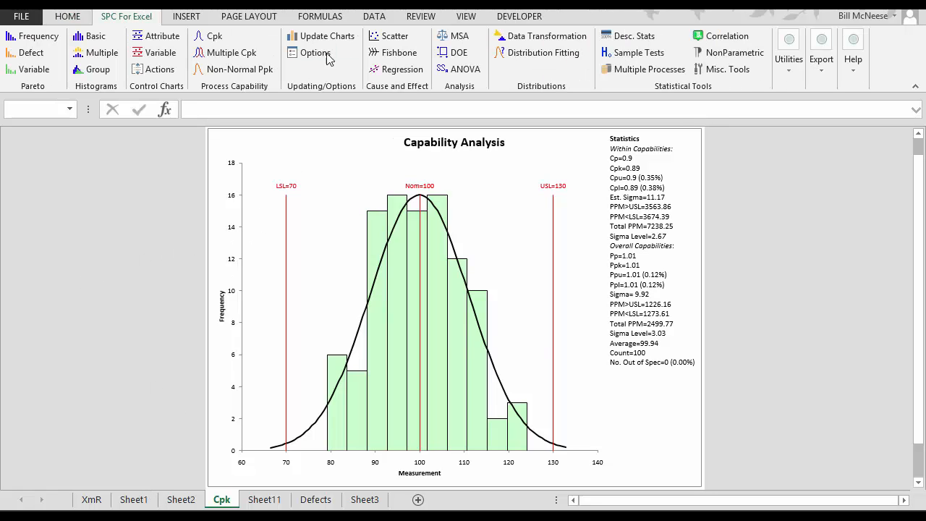
Step: Inspect the Cpk chart's Process Capability settings (70/100/130) and cancel without changes
click(314, 52)
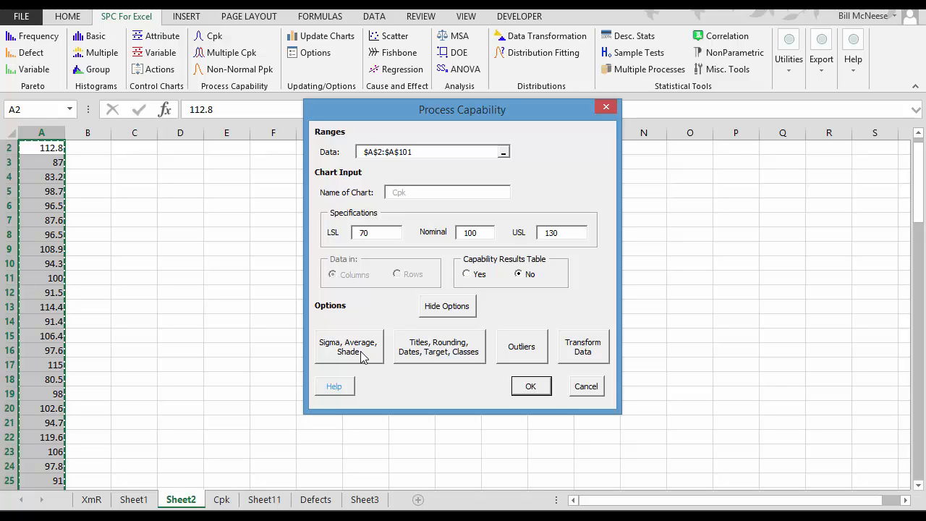
mouse_move(449, 357)
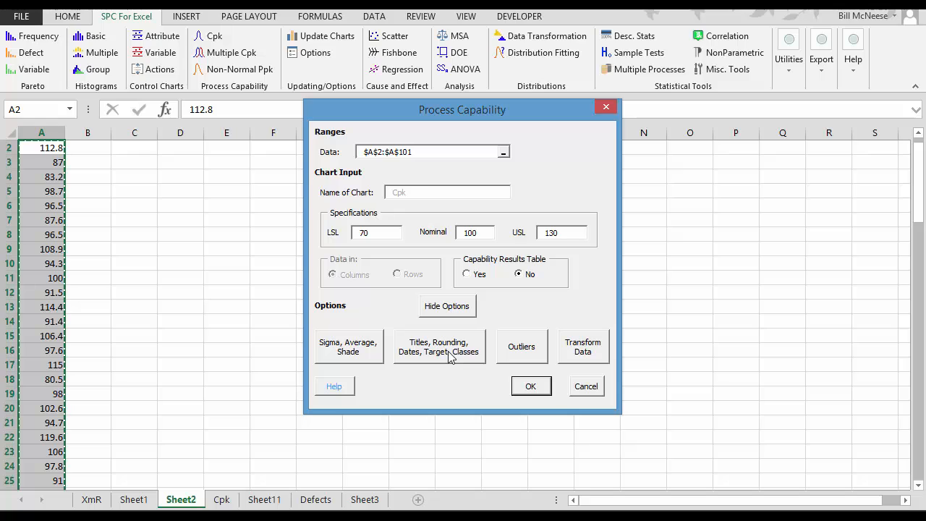
mouse_move(577, 362)
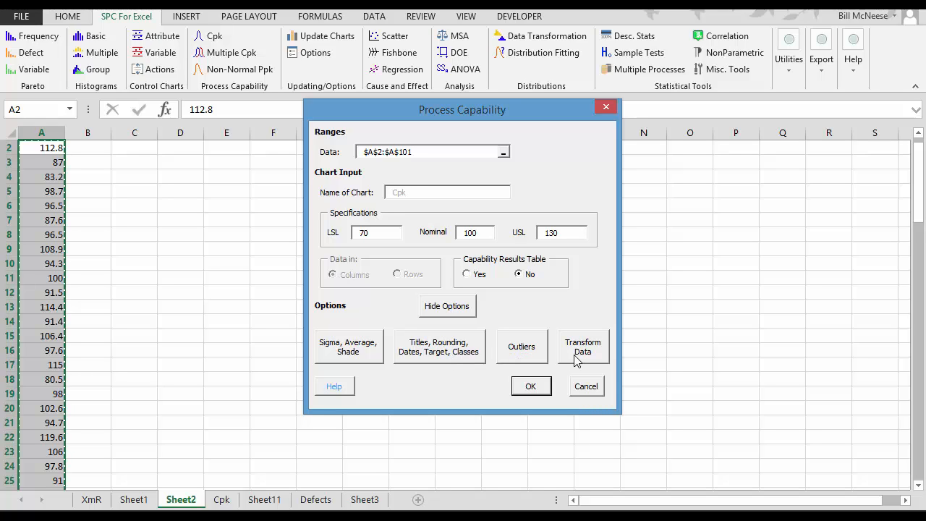
click(431, 151)
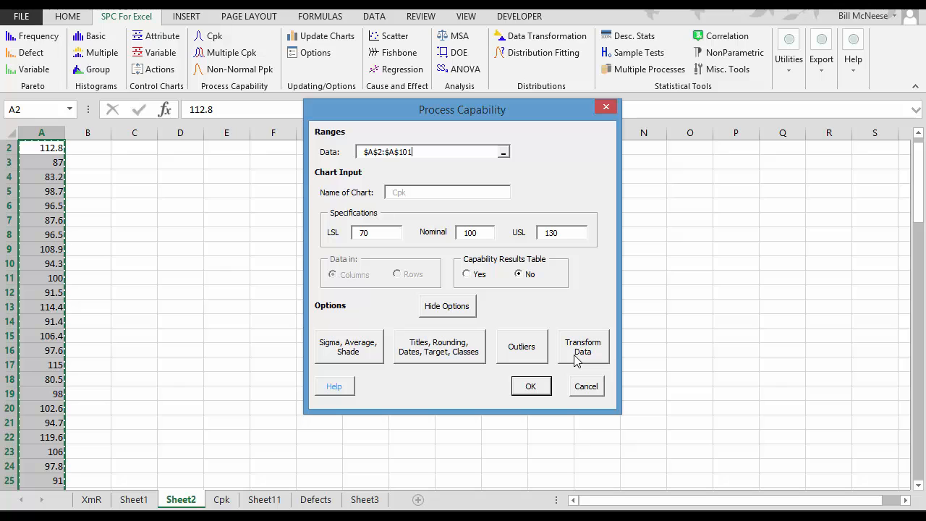
click(586, 386)
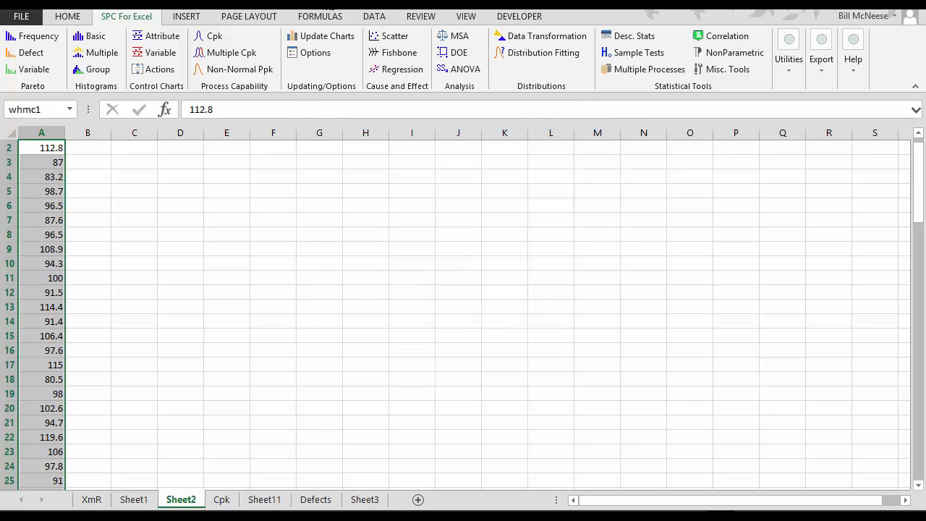
Step: Bring up the XmR chart's X-mR Control Chart setup over Sheet1's data
click(315, 52)
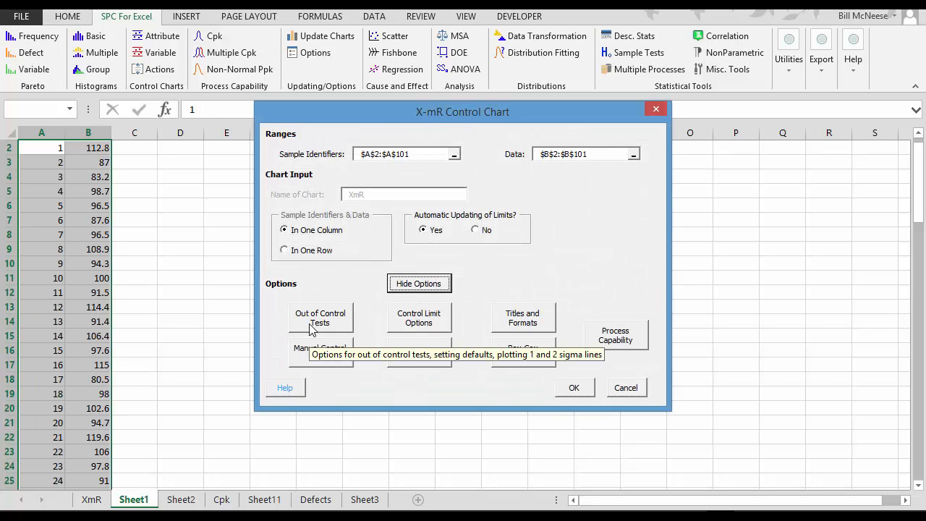
mouse_move(522, 318)
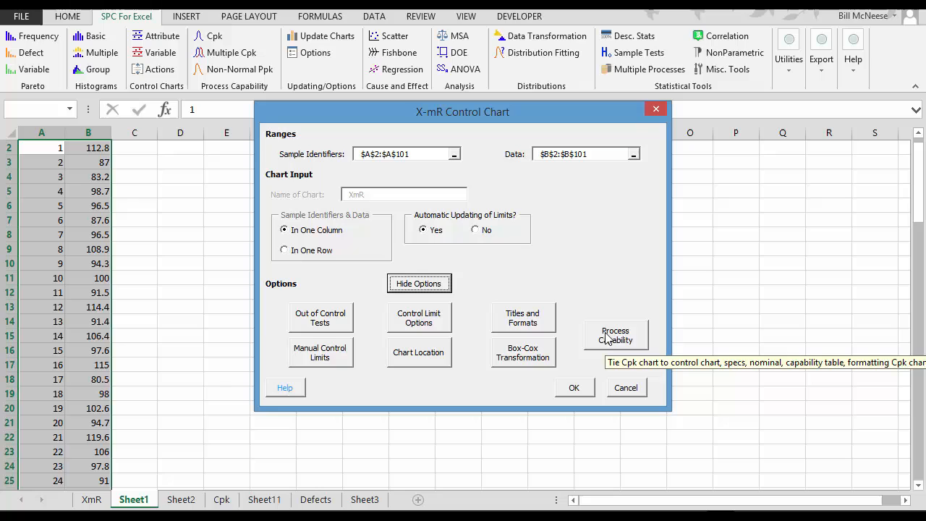
mouse_move(560, 340)
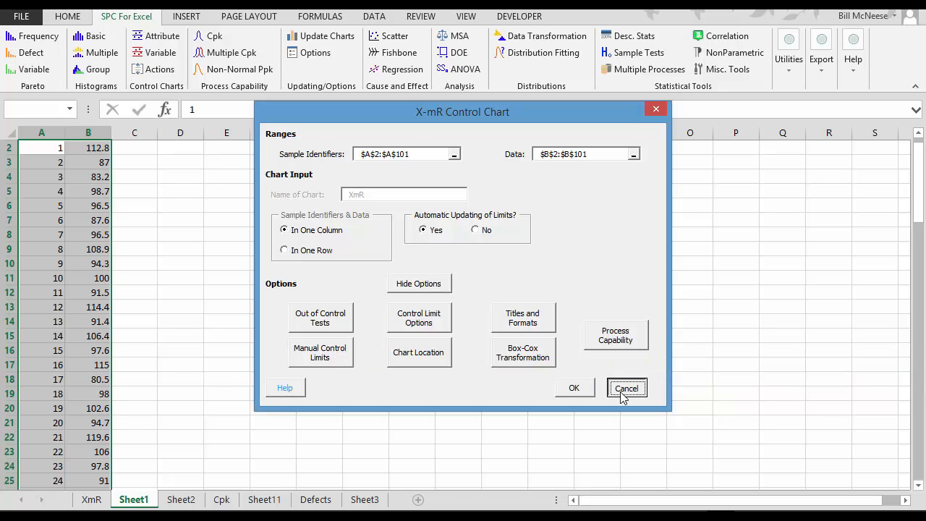
Step: Cancel the X-mR setup, inspect and cancel the Defects Pareto settings, and glance at Help
click(626, 388)
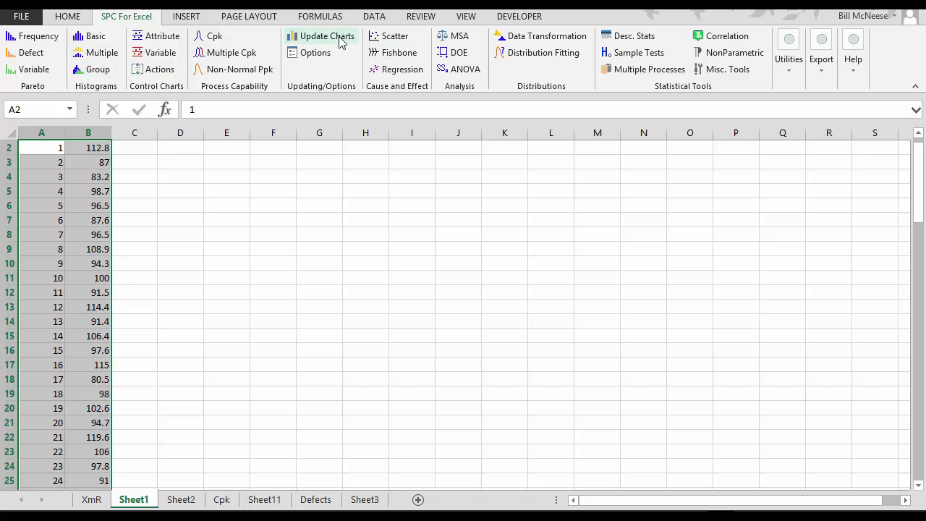
click(315, 52)
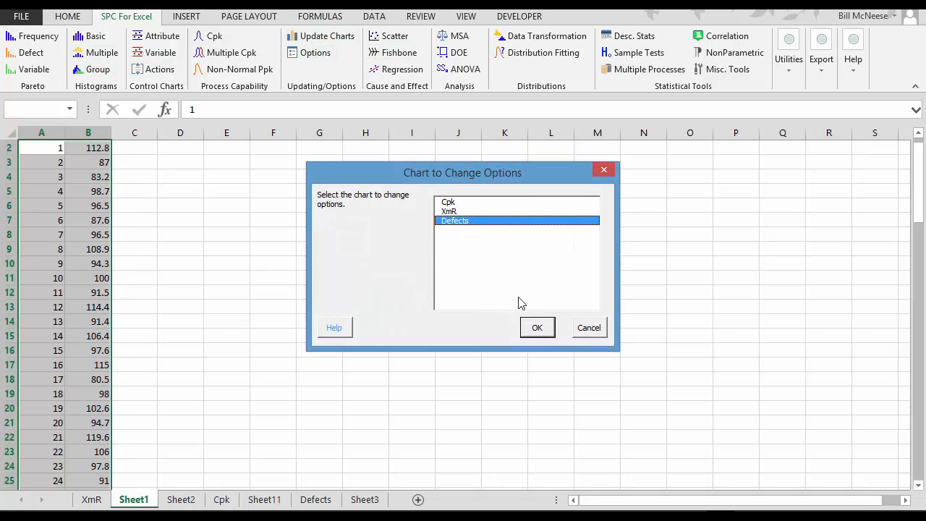
click(537, 327)
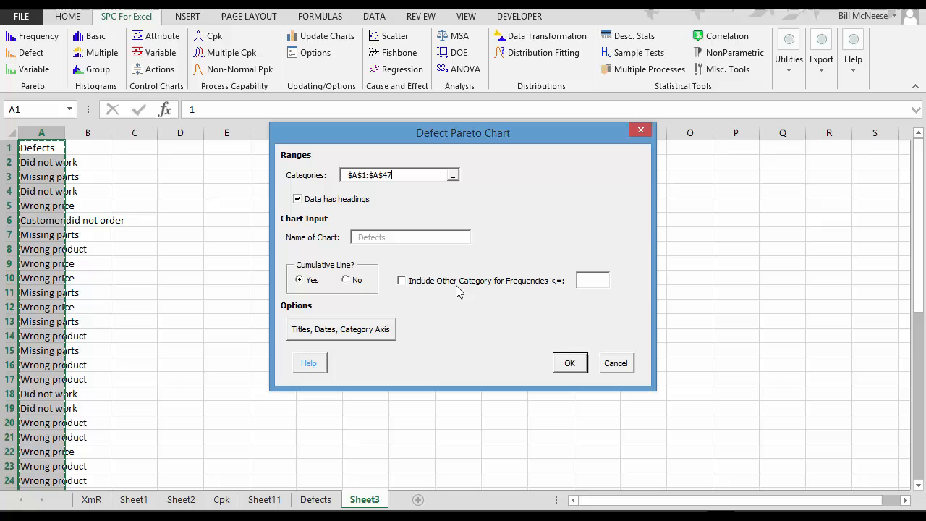
mouse_move(528, 308)
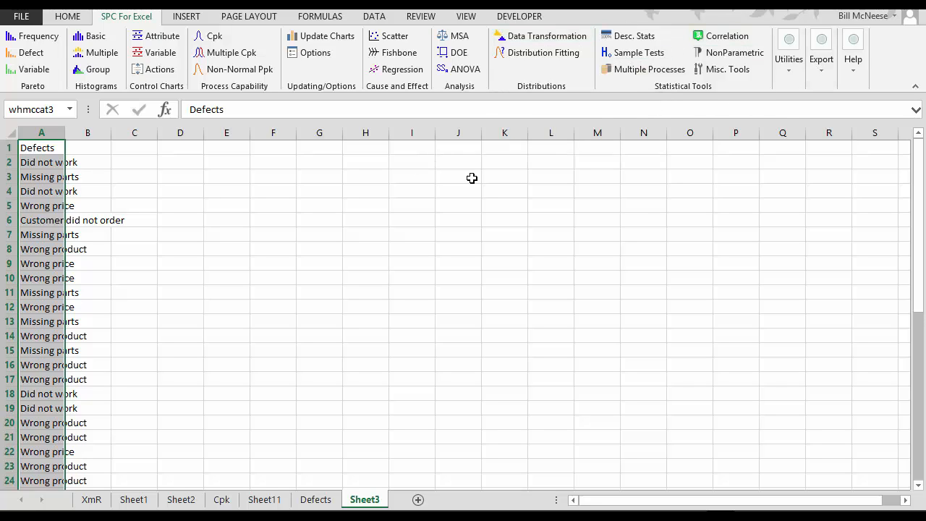
click(853, 59)
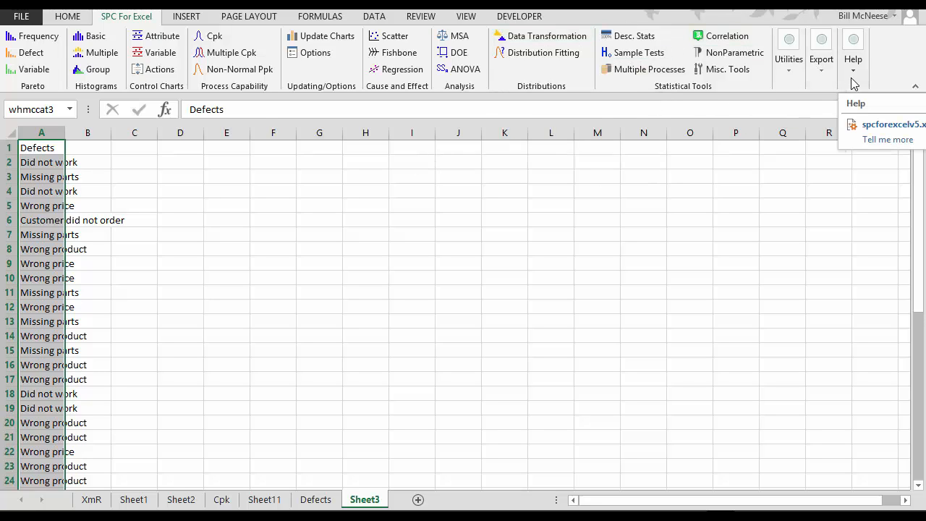
click(382, 190)
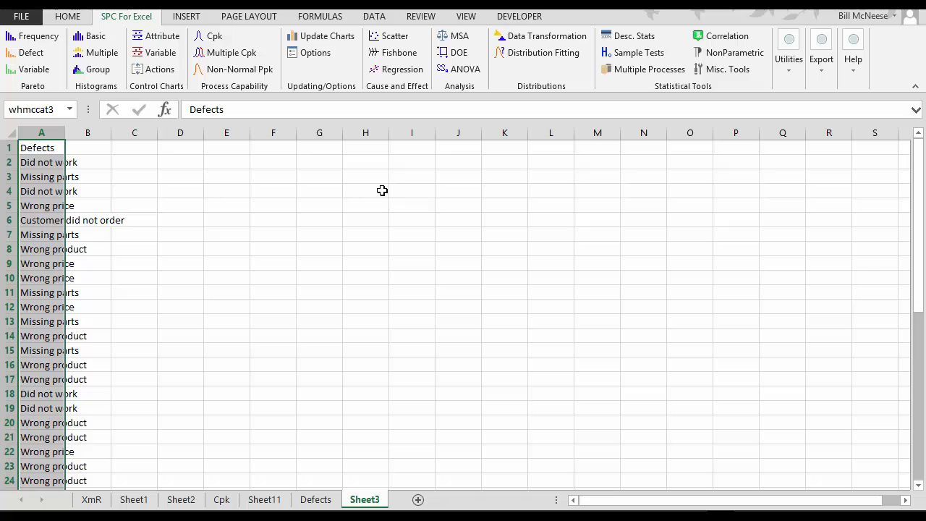